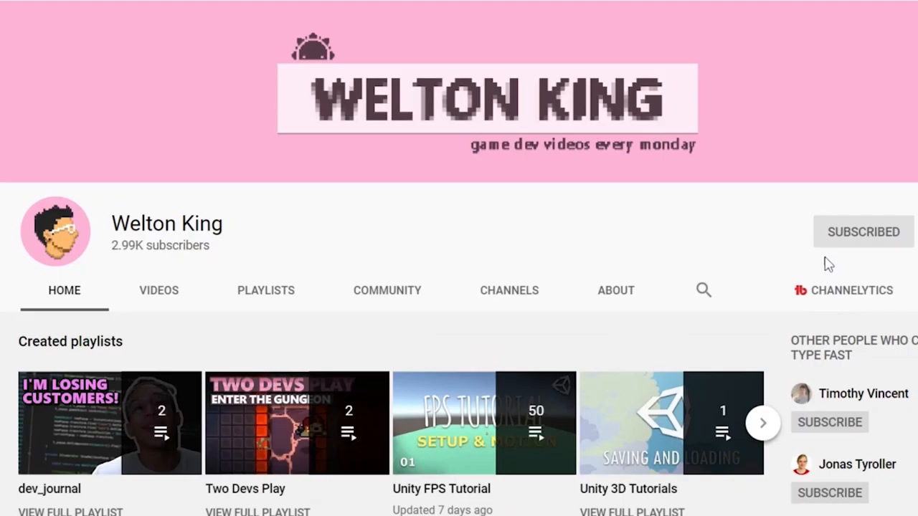
Scroll the Welton King channel page to the Created playlists row and back up
{"action": "scroll", "scroll_direction": "down", "scroll_amount": 3}
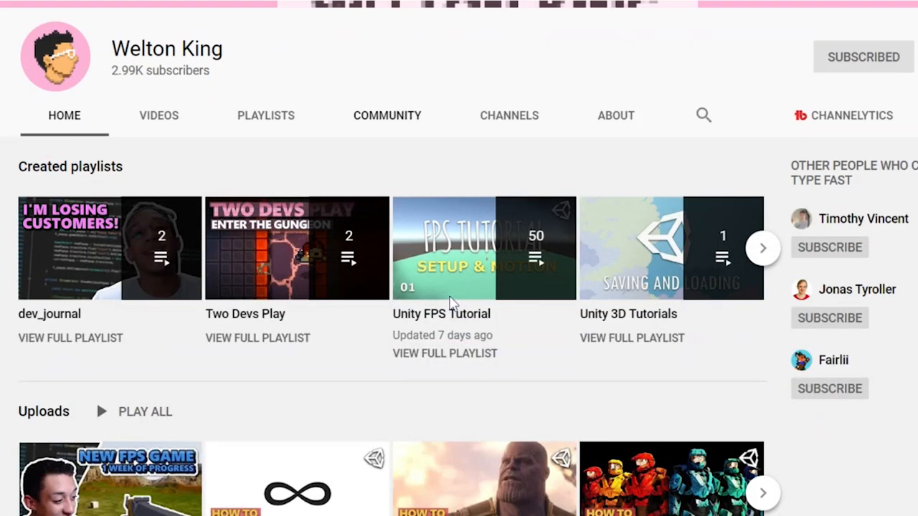
{"action": "scroll", "scroll_direction": "up", "scroll_amount": 3}
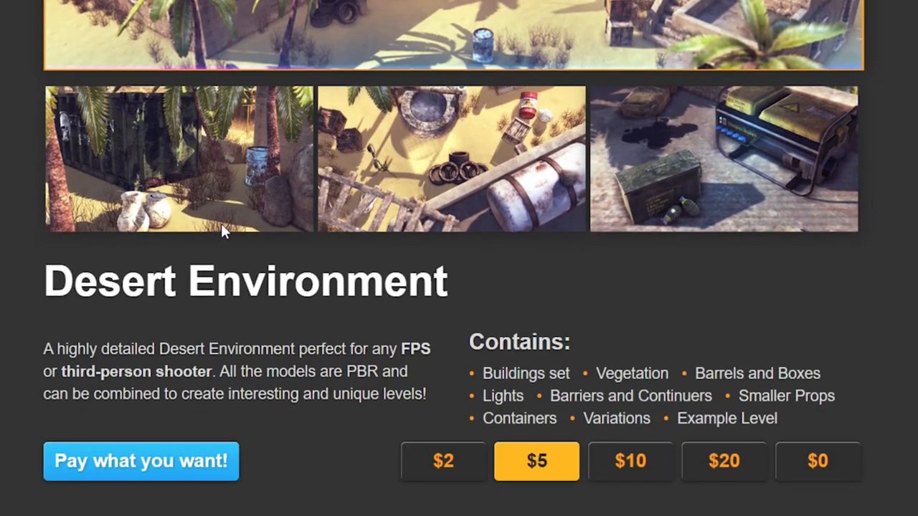
Scroll the Brackeys asset page from Desert Environment down to the Modern Weapons pack
{"action": "scroll", "scroll_direction": "down", "scroll_amount": 3}
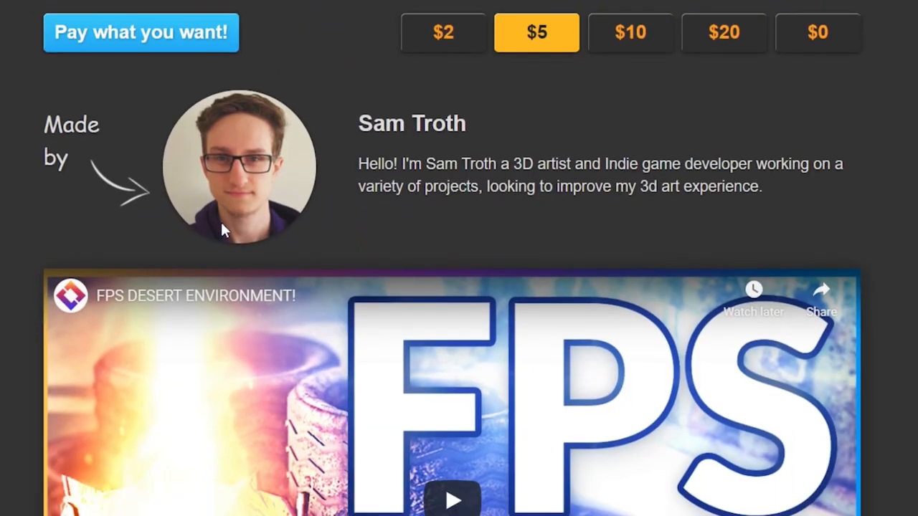
{"action": "scroll", "scroll_direction": "down", "scroll_amount": 3}
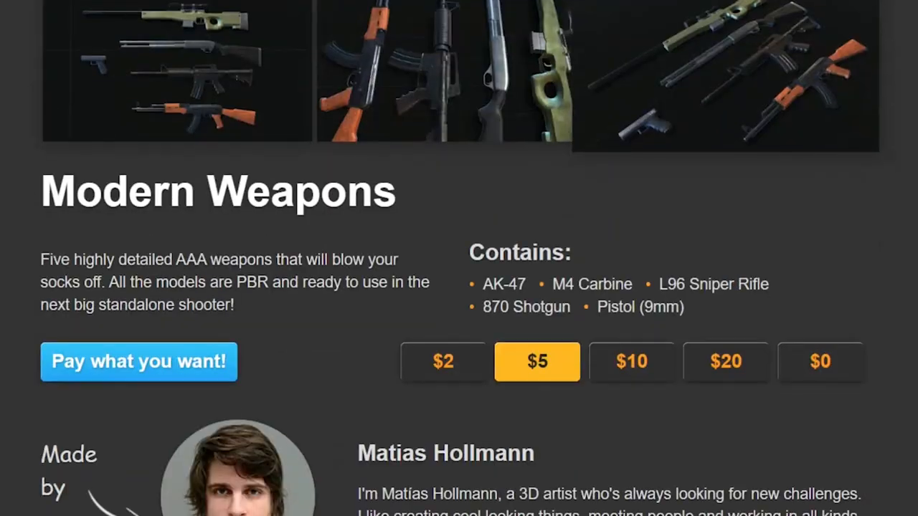
{"action": "scroll", "scroll_direction": "up", "scroll_amount": 3}
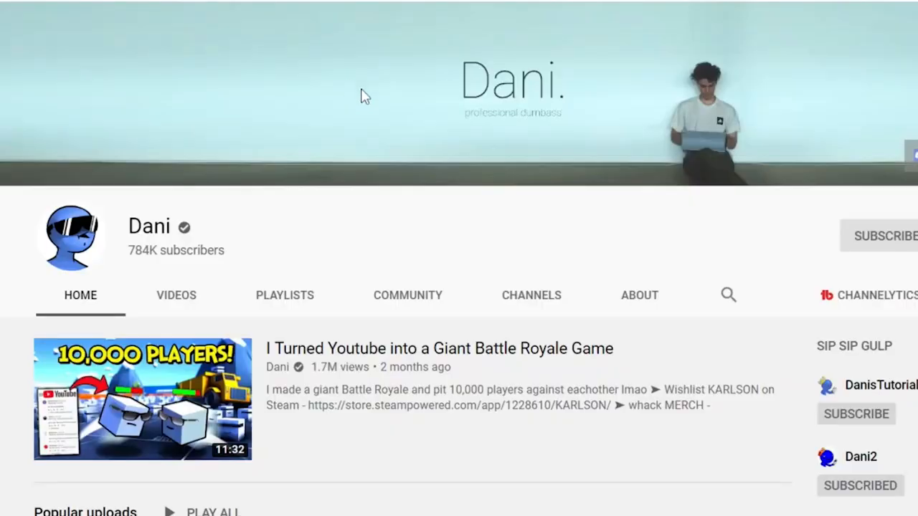
Scroll through Dani's popular uploads and recent videos on the channel home page
{"action": "scroll", "scroll_direction": "down", "scroll_amount": 3}
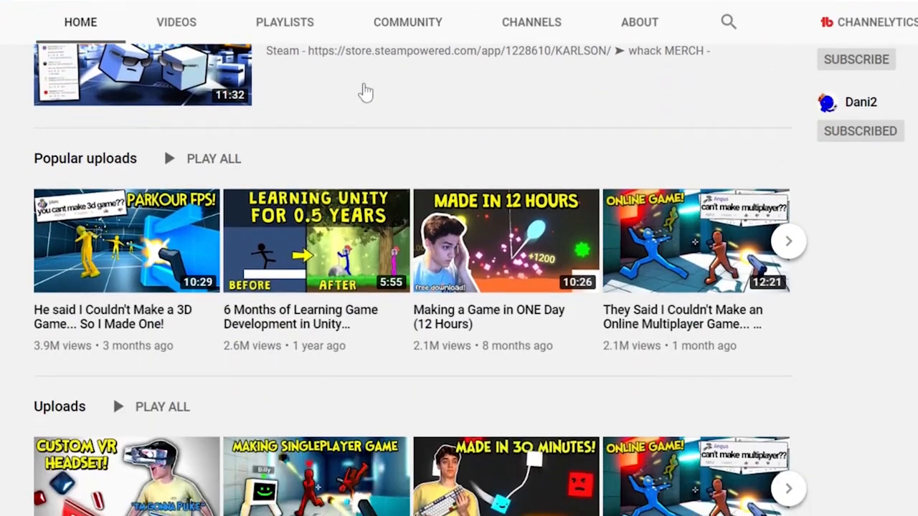
{"action": "scroll", "scroll_direction": "down", "scroll_amount": 3}
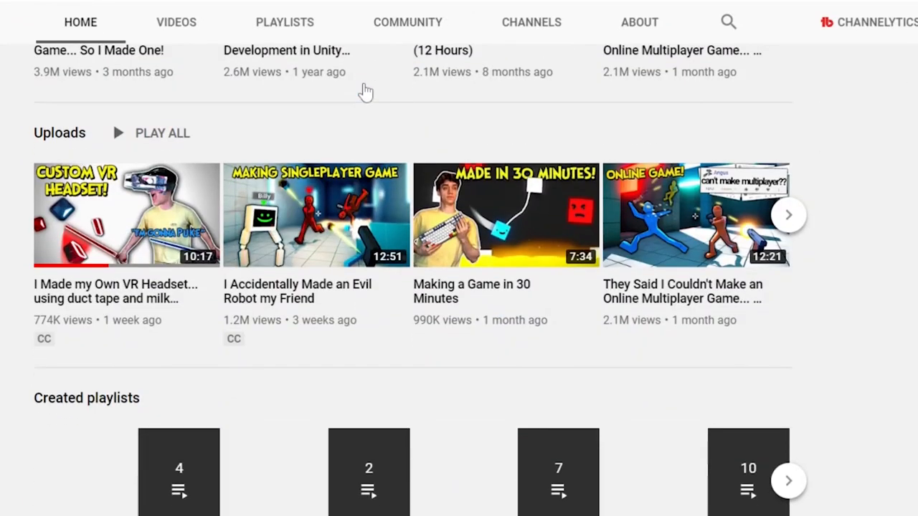
{"action": "scroll", "scroll_direction": "up", "scroll_amount": 3}
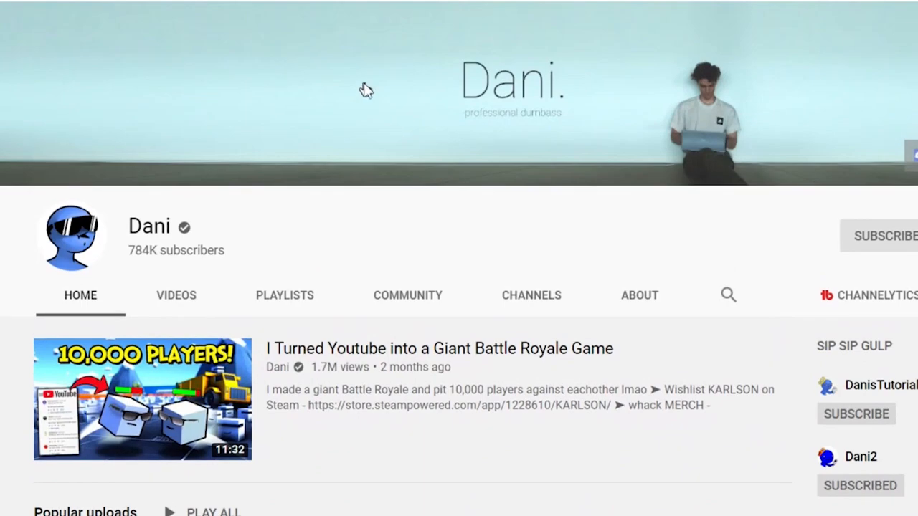
{"action": "scroll", "scroll_direction": "down", "scroll_amount": 3}
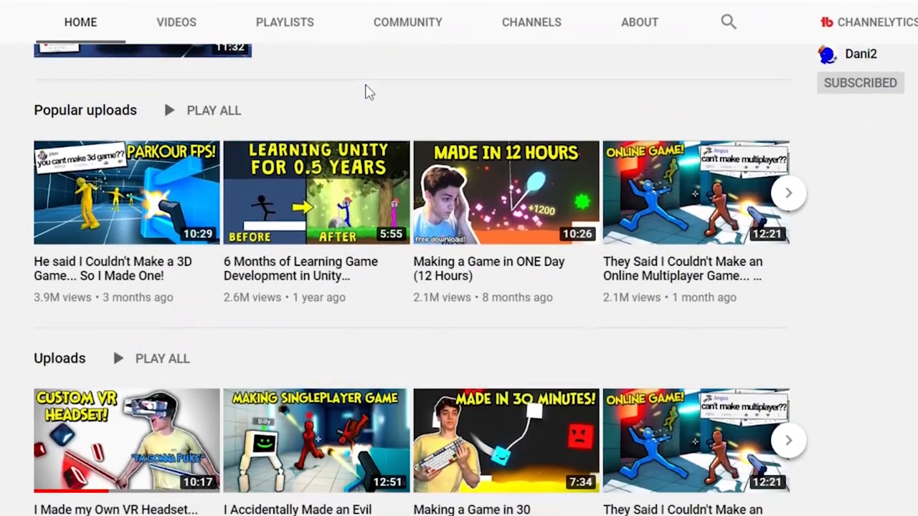
{"action": "scroll", "scroll_direction": "down", "scroll_amount": 3}
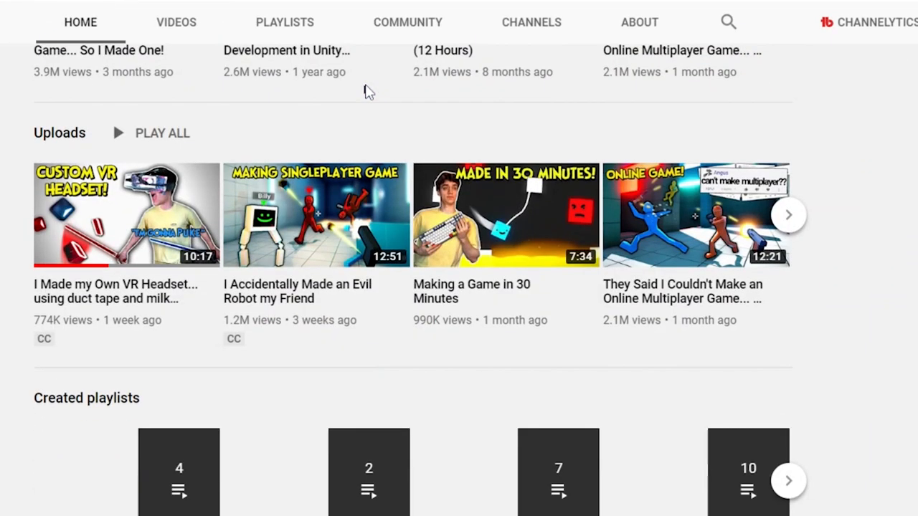
Save the mouse-look control.cs script in Visual Studio
{"action": "left_click", "coordinate": [229, 508]}
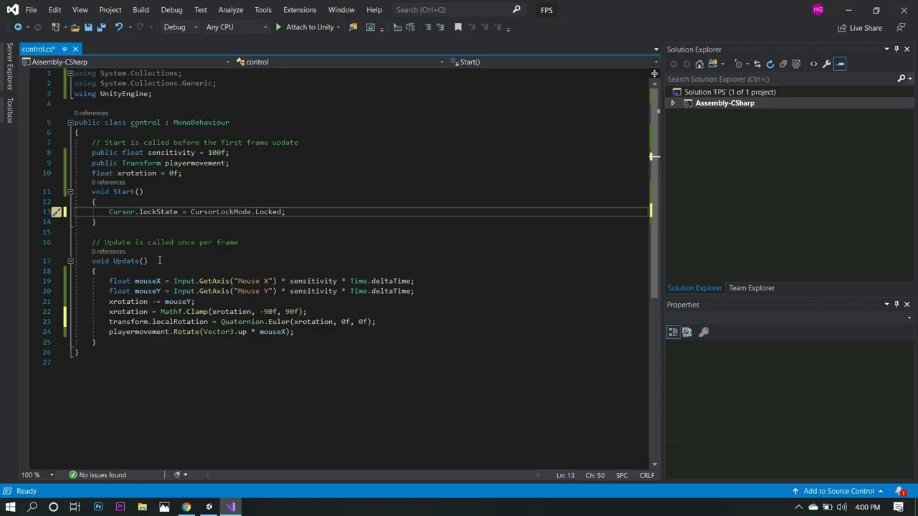
{"action": "key", "text": "ctrl+s"}
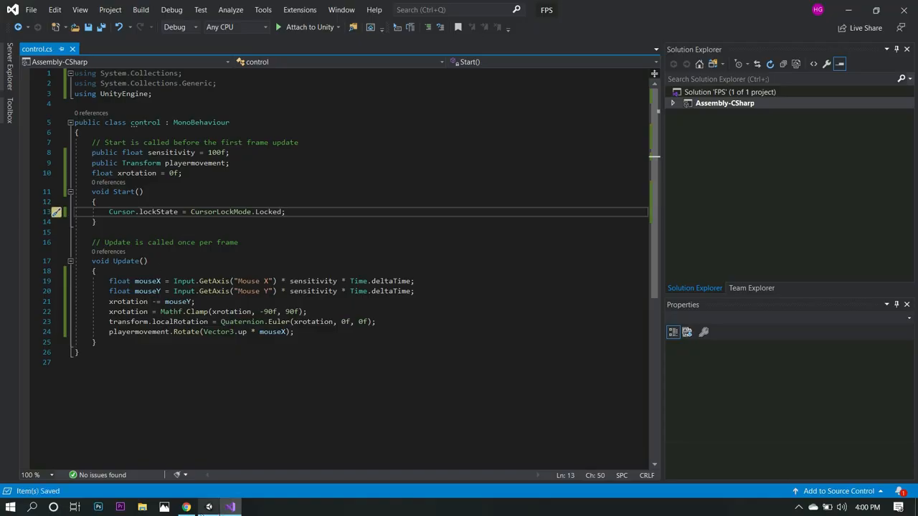
{"action": "left_click", "coordinate": [208, 508]}
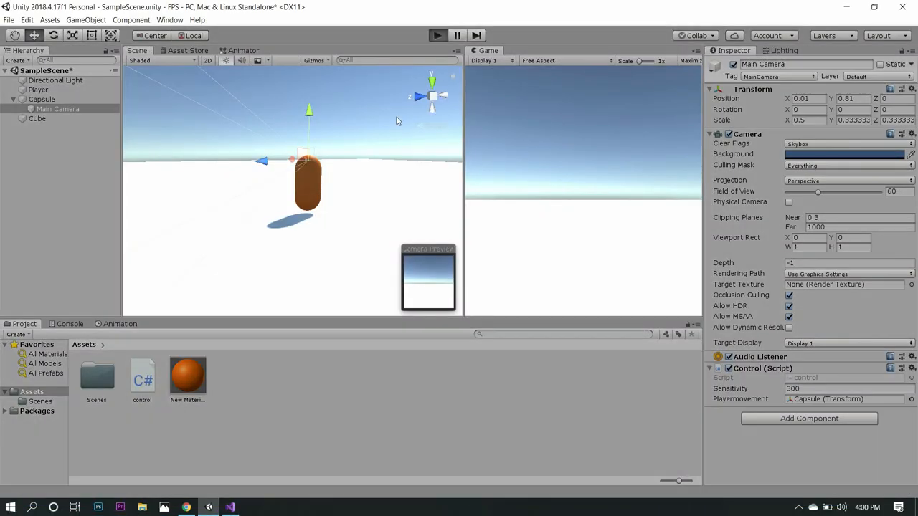
Focus the running Game view and test that the mouse tilts the camera
{"action": "left_click", "coordinate": [436, 35]}
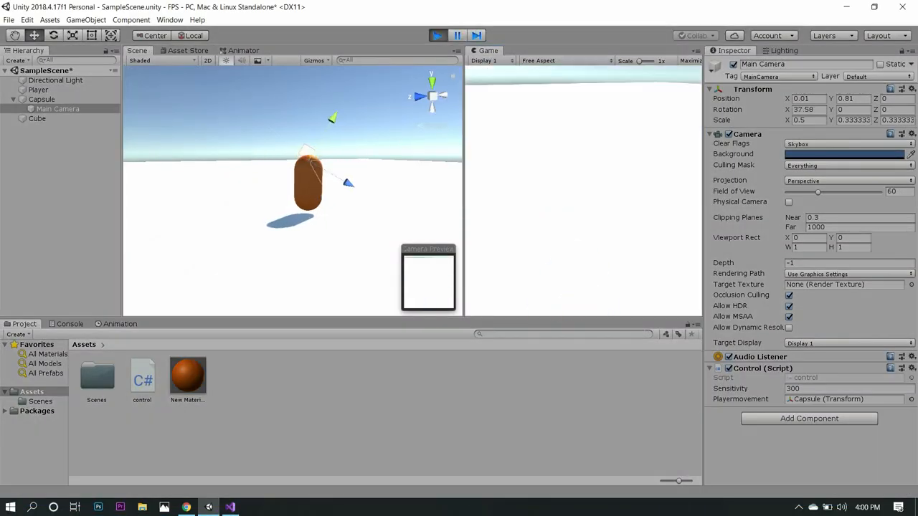
{"action": "left_click", "coordinate": [438, 35]}
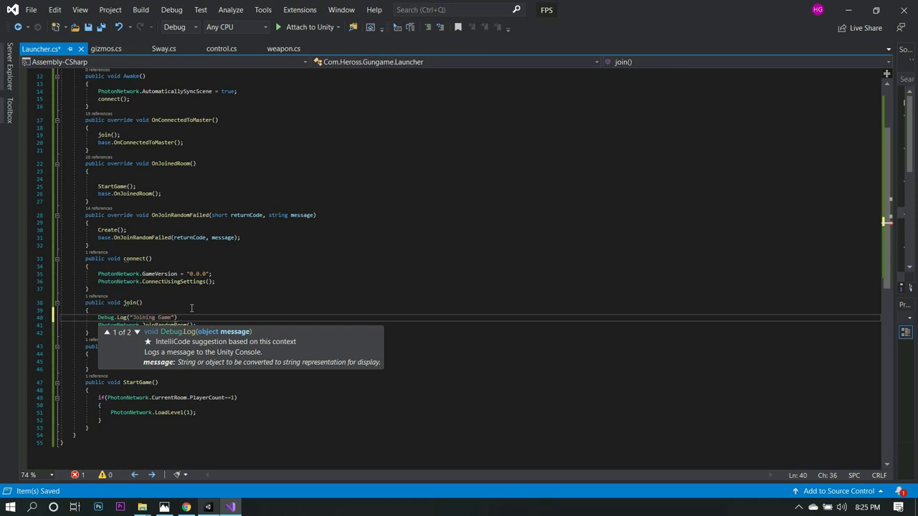
Write the playerinfo constructor parameters: profiledata p, int a, int …
{"action": "left_click", "coordinate": [571, 48]}
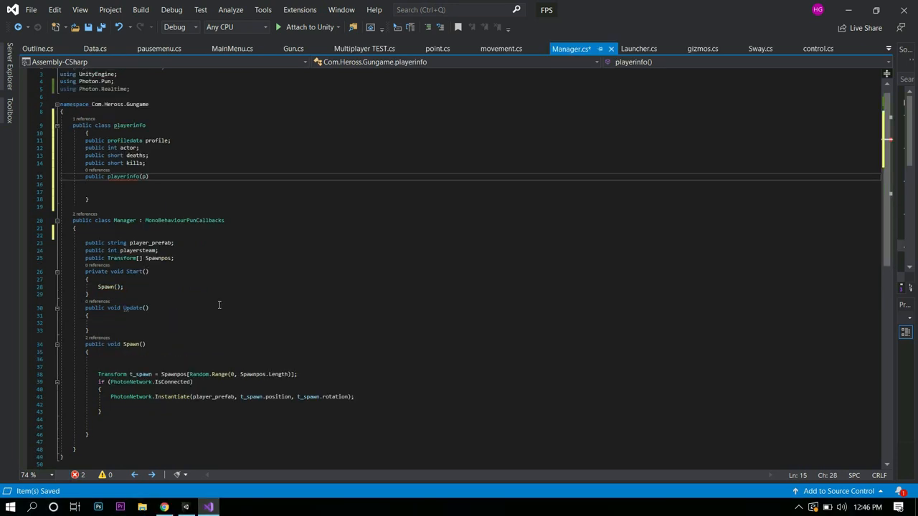
{"action": "type", "text": "rofiledata p ,int"}
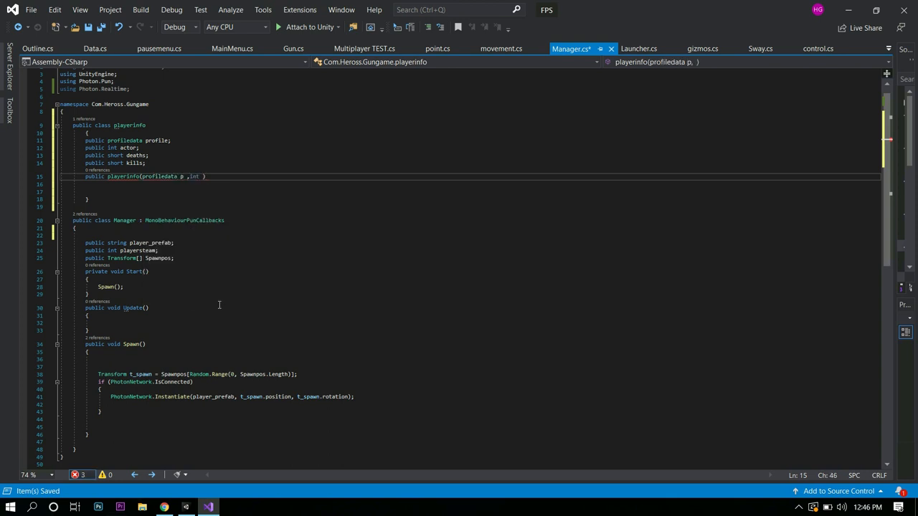
{"action": "type", "text": "a,"}
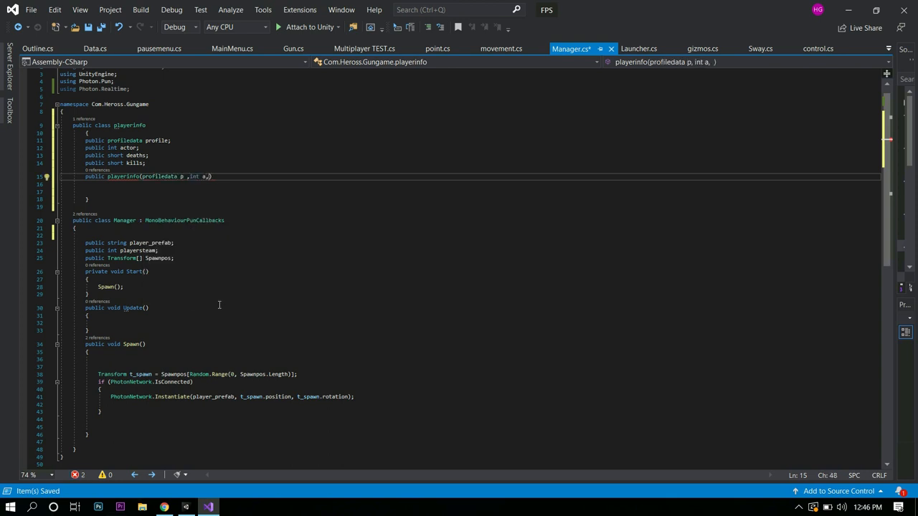
{"action": "type", "text": "int"}
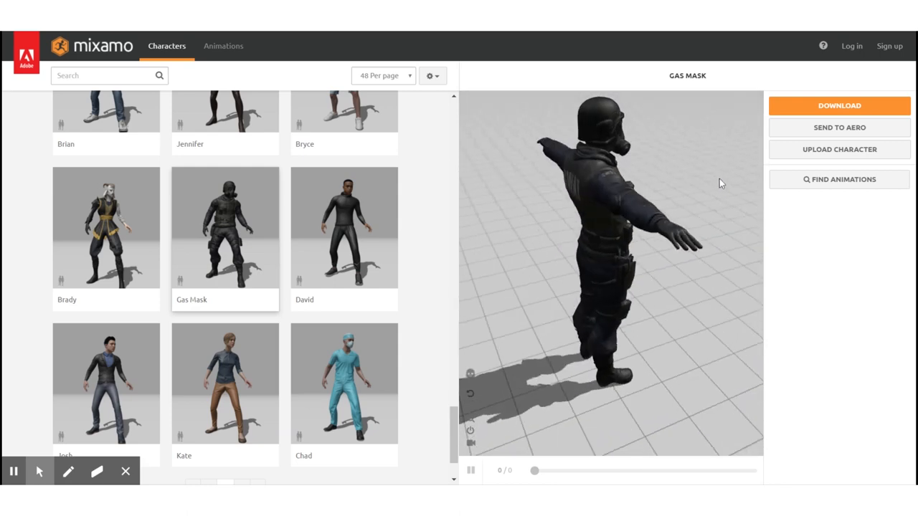
Select the Gas Mask character in Mixamo's character list for preview
{"action": "scroll", "scroll_direction": "up", "scroll_amount": 3}
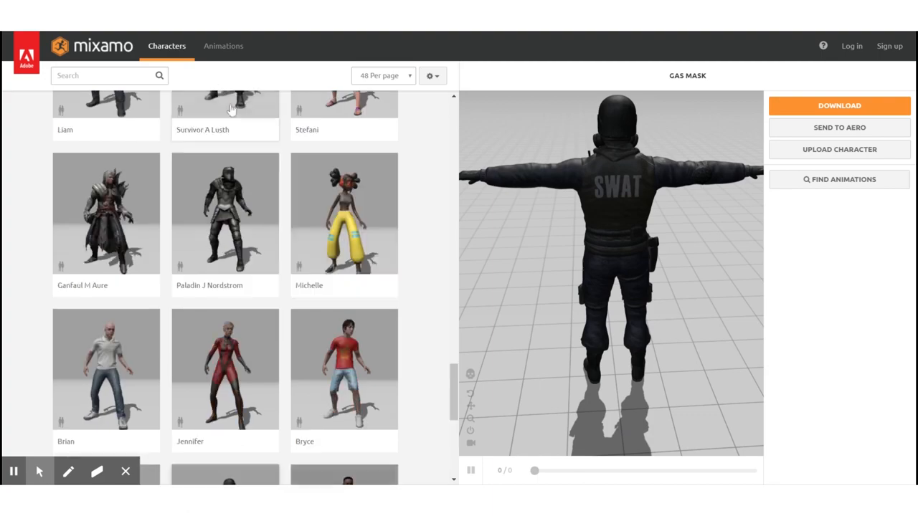
{"action": "left_click", "coordinate": [224, 46]}
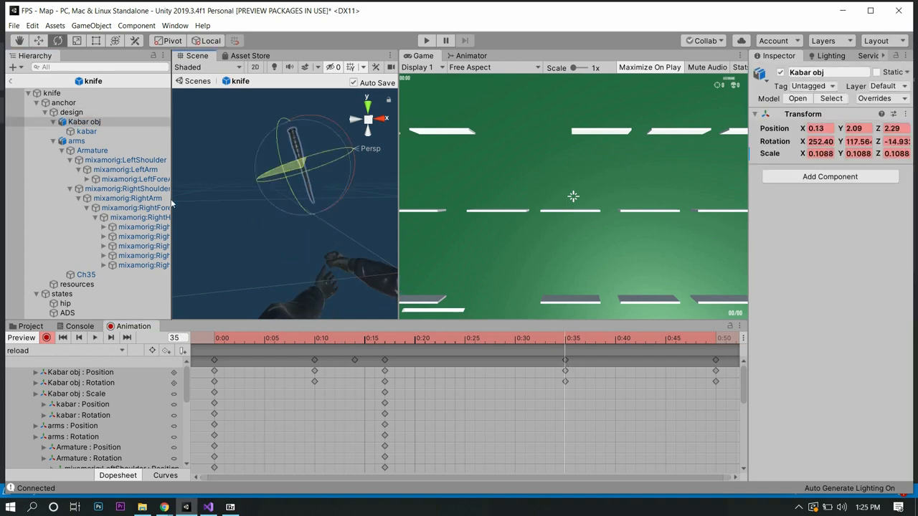
Adjust a reload clip keyframe in the Animation window's Dopesheet
{"action": "left_click", "coordinate": [140, 216]}
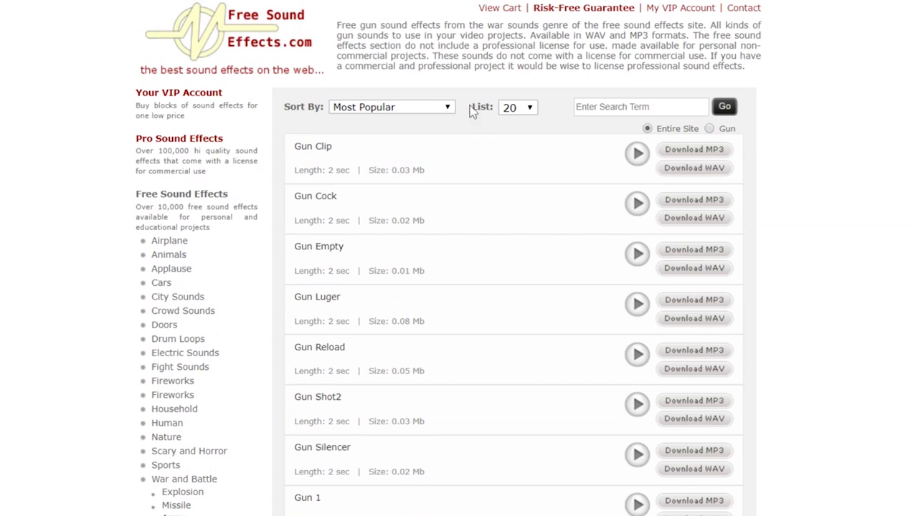
{"action": "mouse_move", "coordinate": [378, 207]}
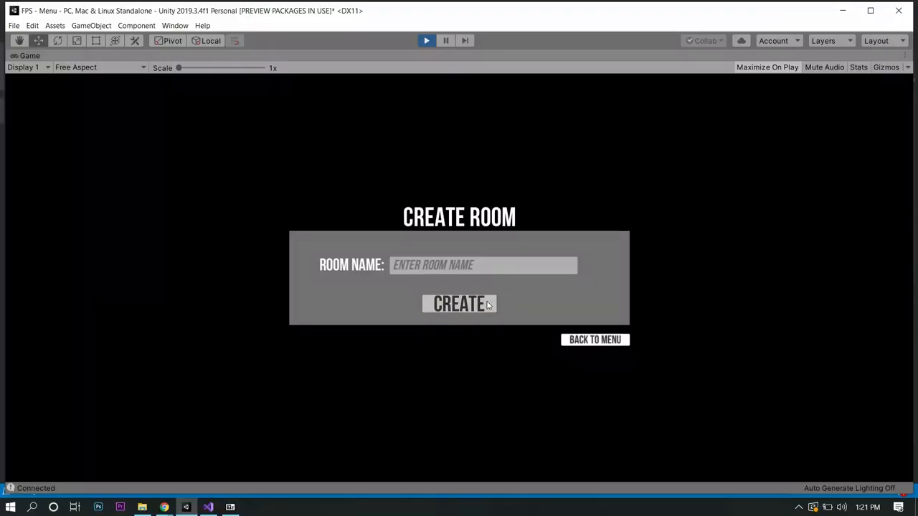
Attempt CREATE on the Create Room menu twice, hitting the master-server error
{"action": "left_click", "coordinate": [459, 304]}
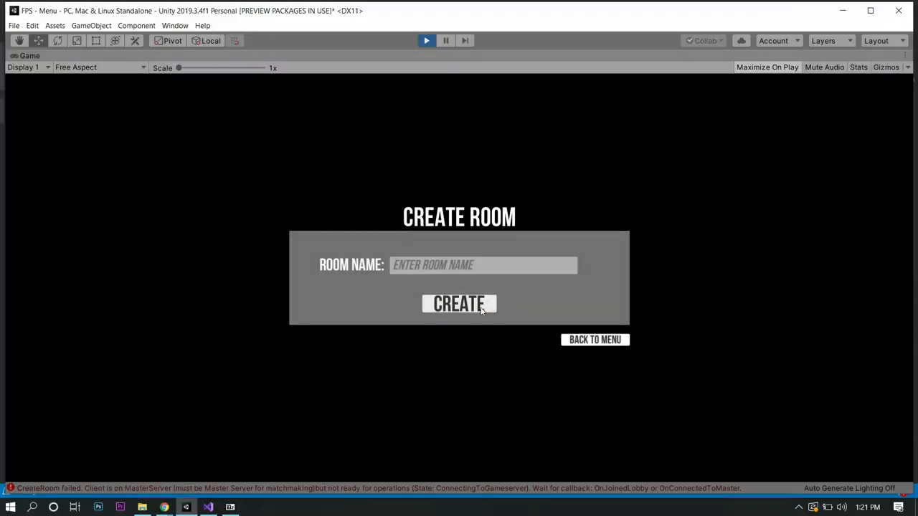
{"action": "left_click", "coordinate": [426, 41]}
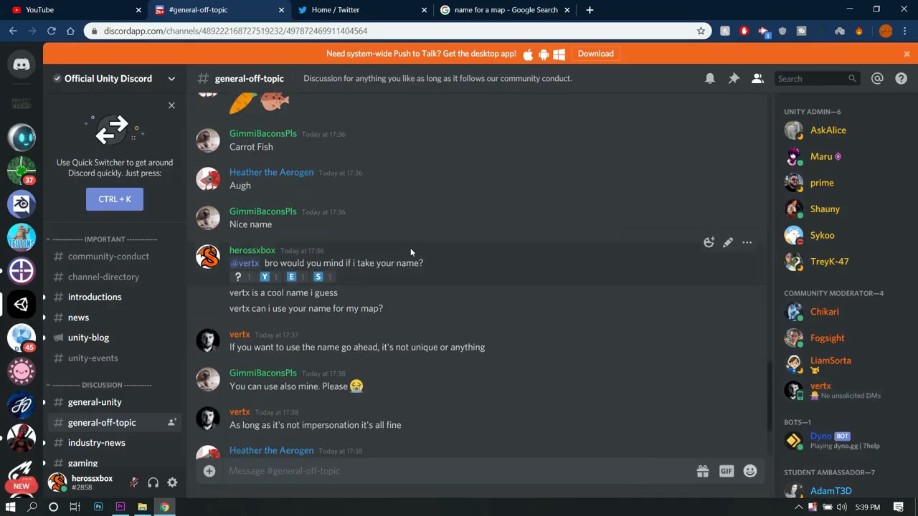
{"action": "scroll", "scroll_direction": "down", "scroll_amount": 3}
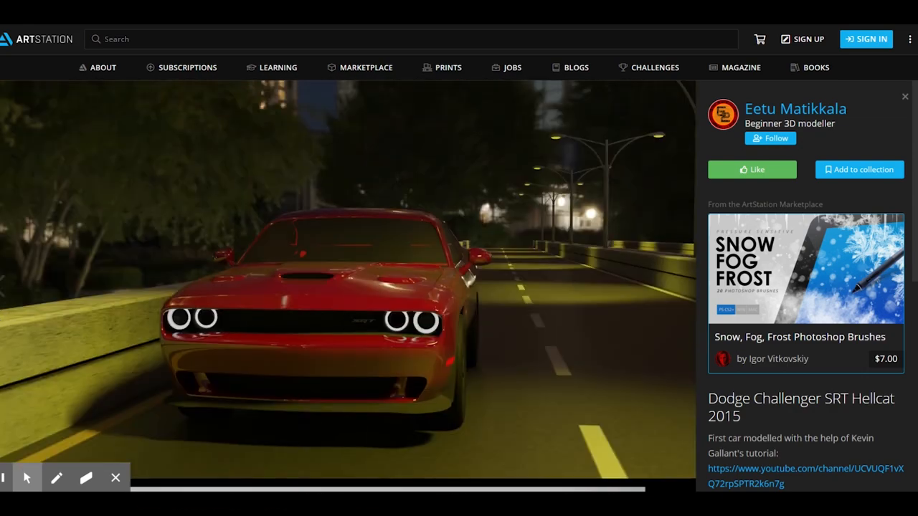
{"action": "left_click", "coordinate": [795, 109]}
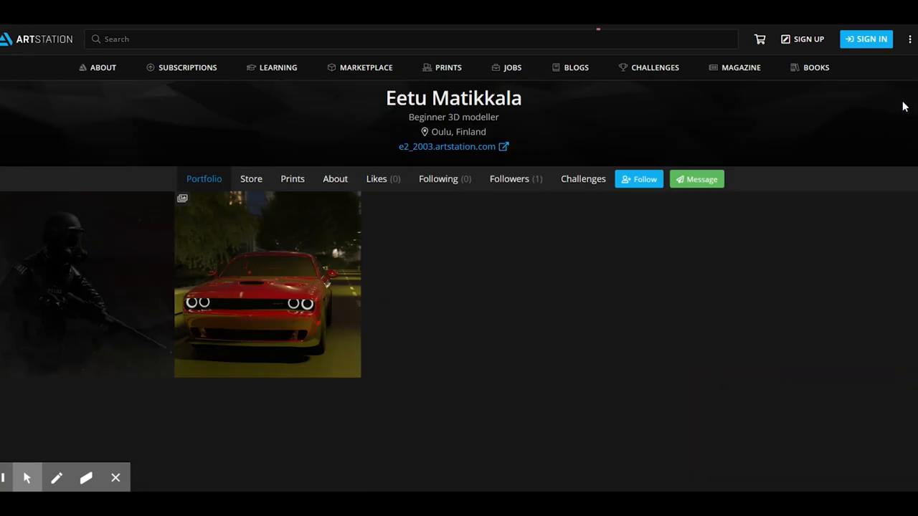